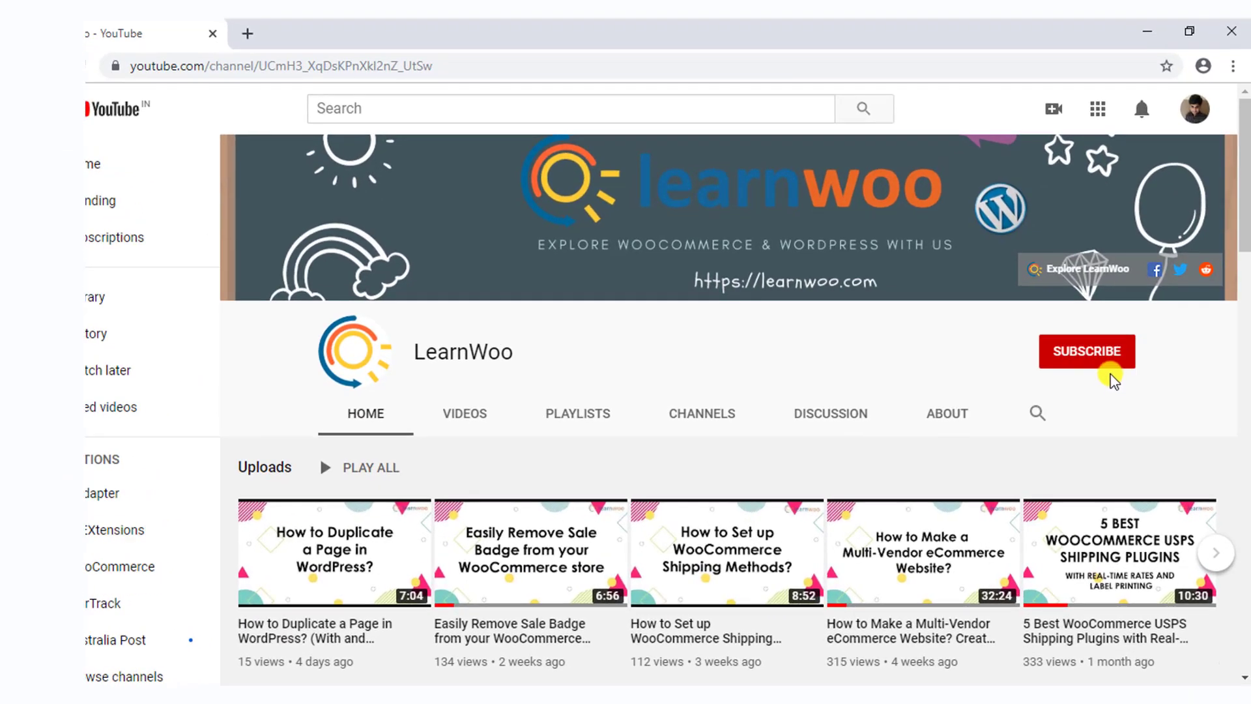
Subscribe to the LearnWoo YouTube channel from its channel page
{"action": "left_click", "coordinate": [1086, 350]}
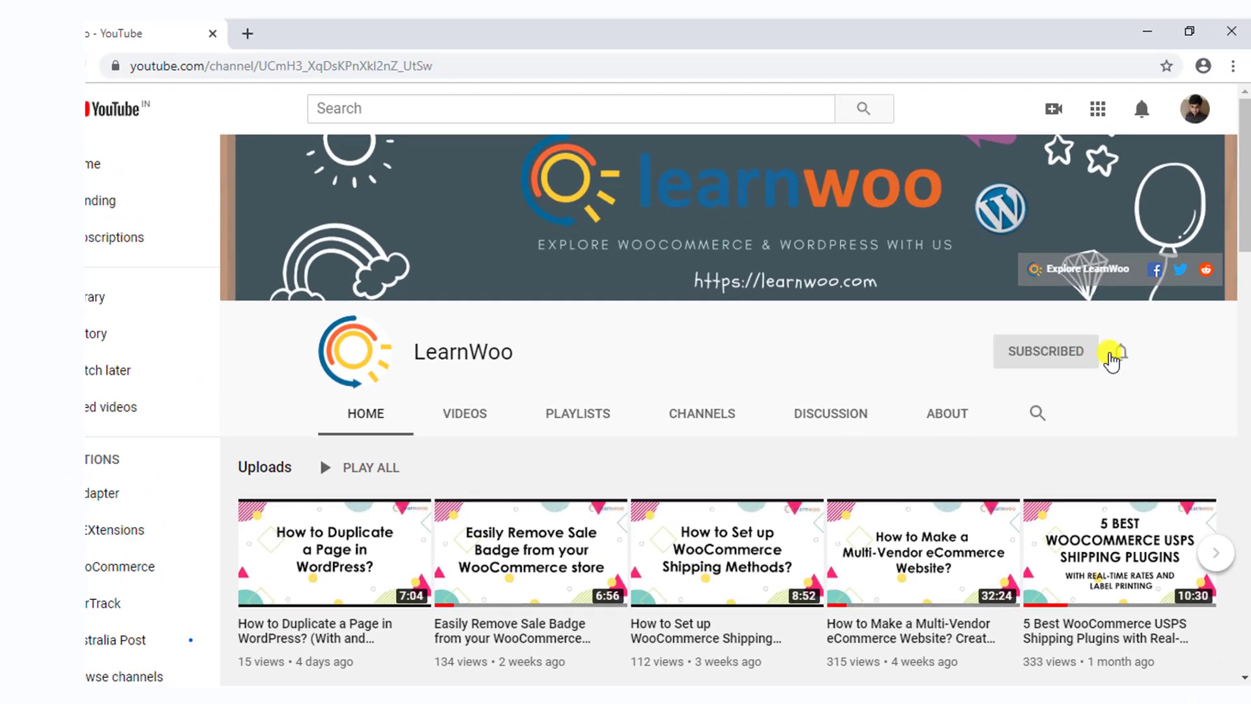
{"action": "left_click", "coordinate": [1116, 352]}
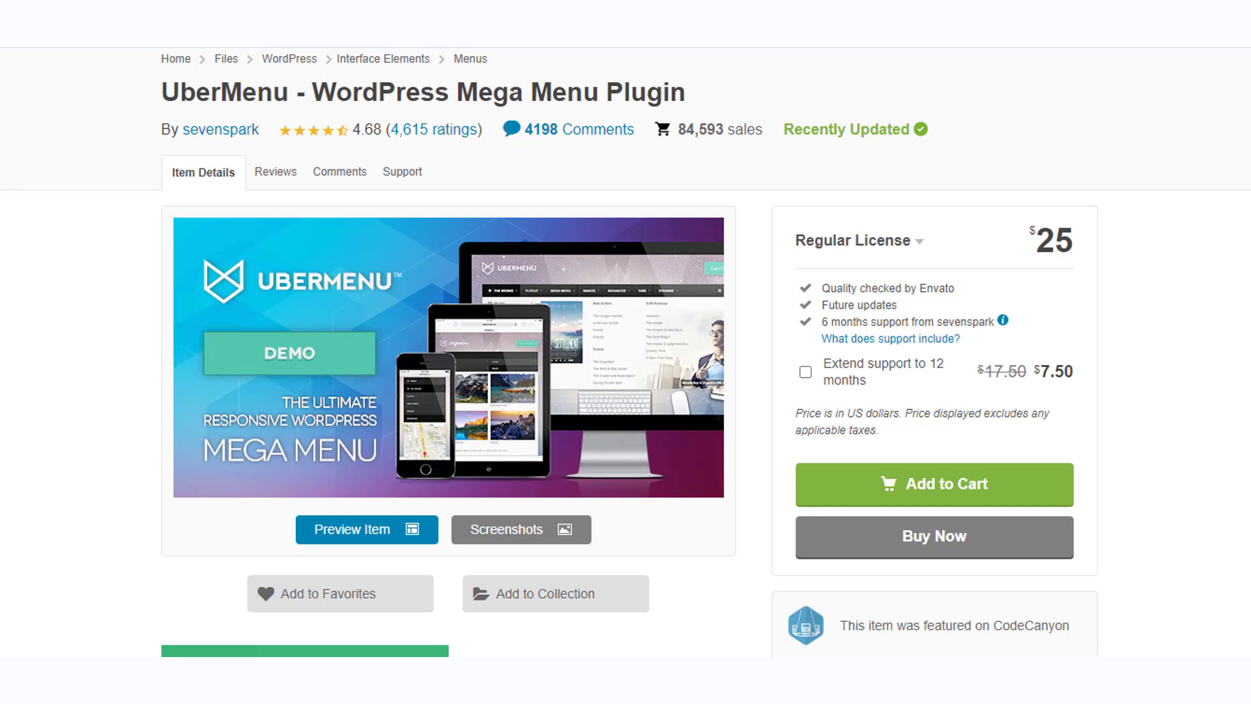
View the UberMenu Mega Menu plugin page, regular license $25
{"action": "left_click", "coordinate": [366, 529]}
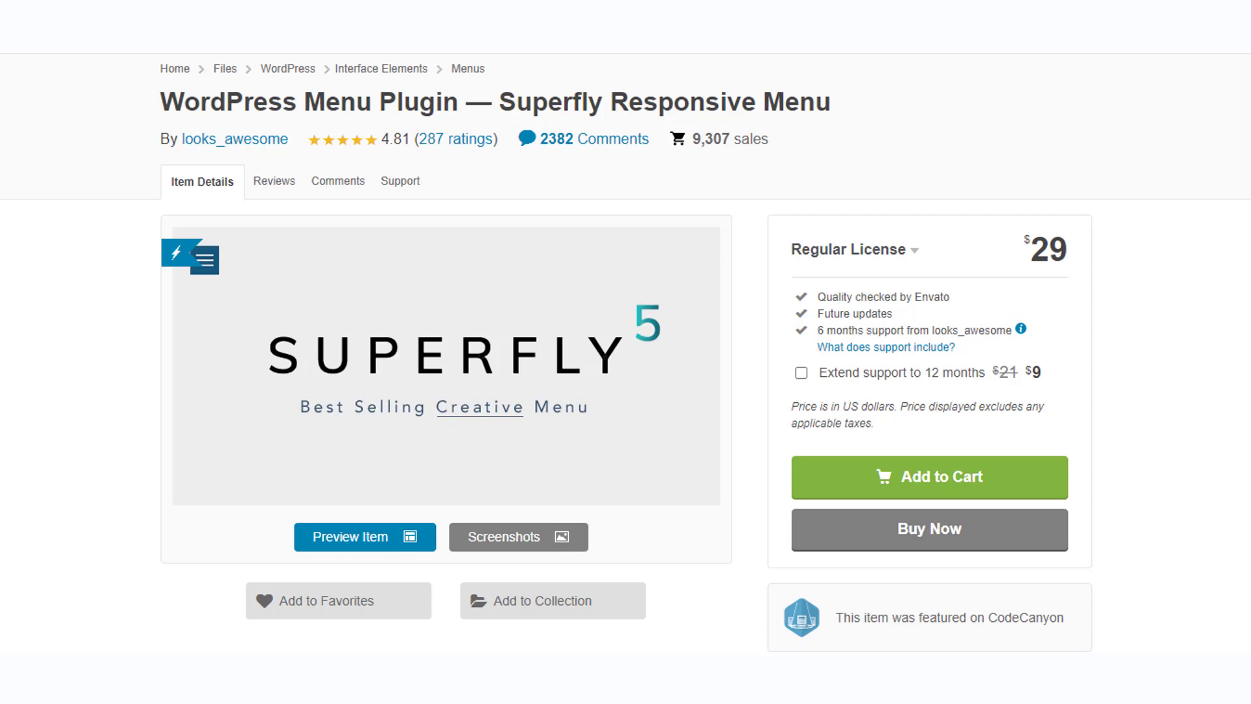
View the Superfly Responsive Menu plugin page, regular license $29
{"action": "left_click", "coordinate": [363, 536]}
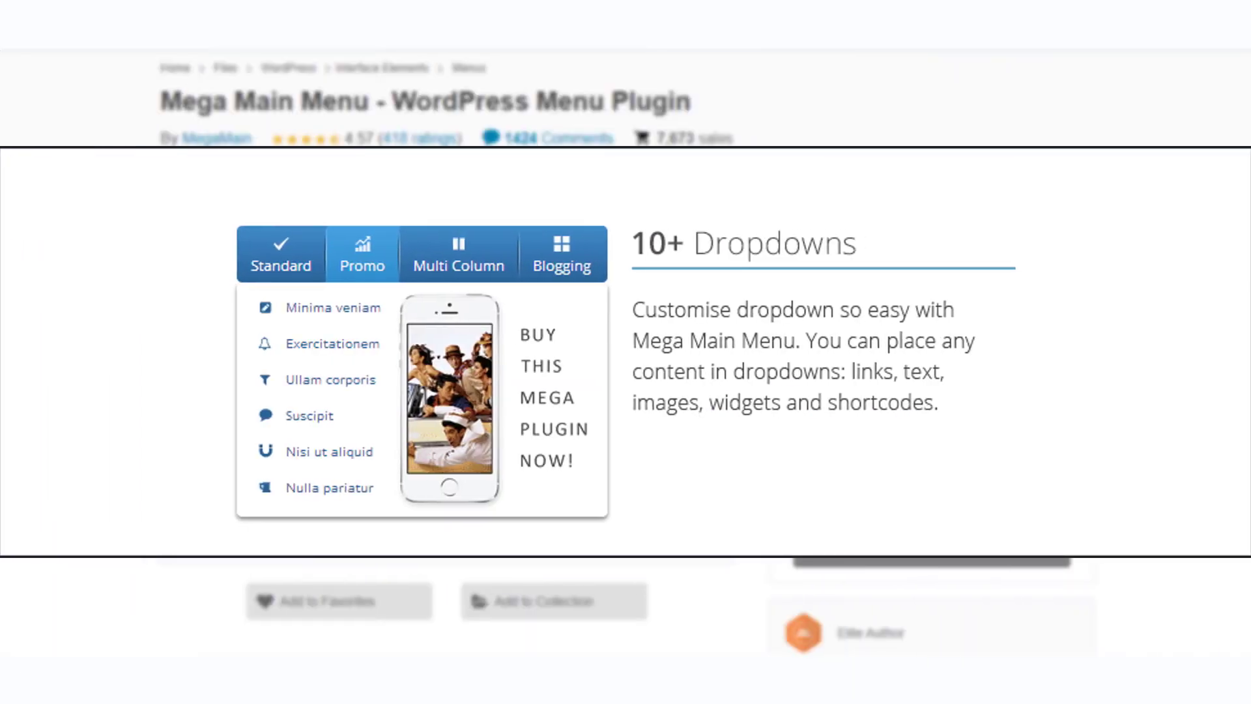
Preview Mega Main Menu's Blogging, Standard and Promo dropdown styles and its $16 price
{"action": "left_click", "coordinate": [561, 254]}
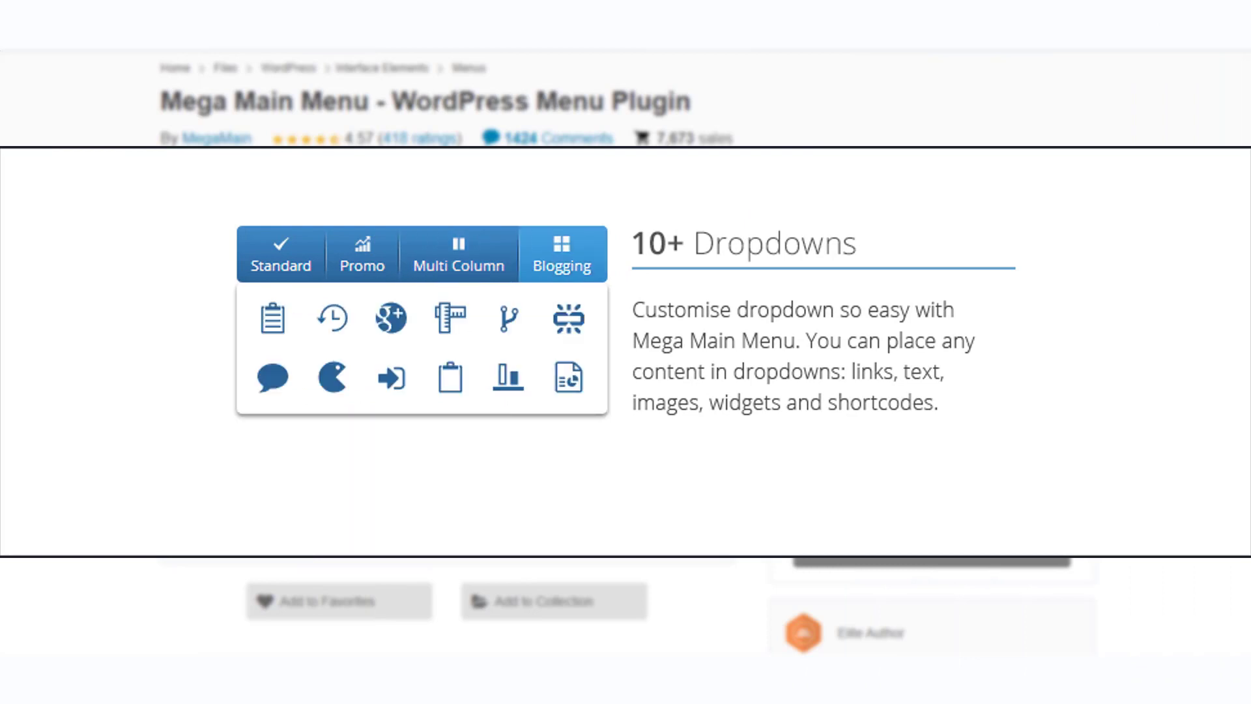
{"action": "left_click", "coordinate": [280, 254]}
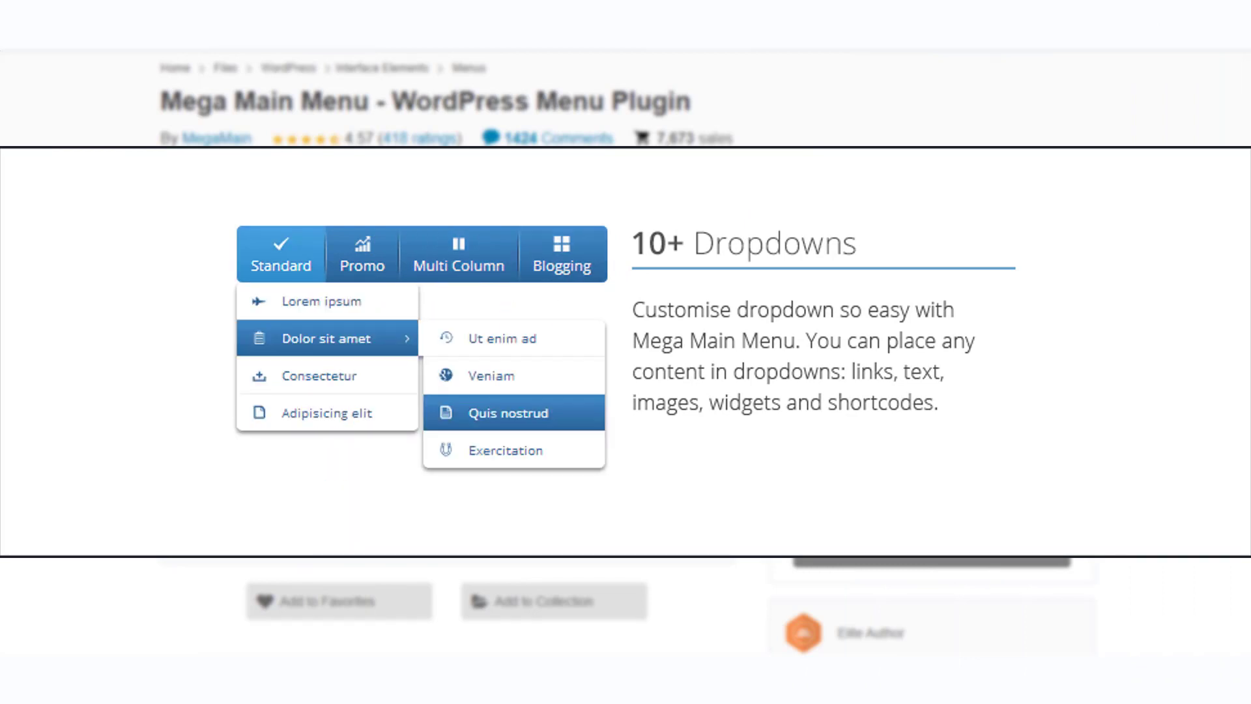
{"action": "left_click", "coordinate": [457, 254]}
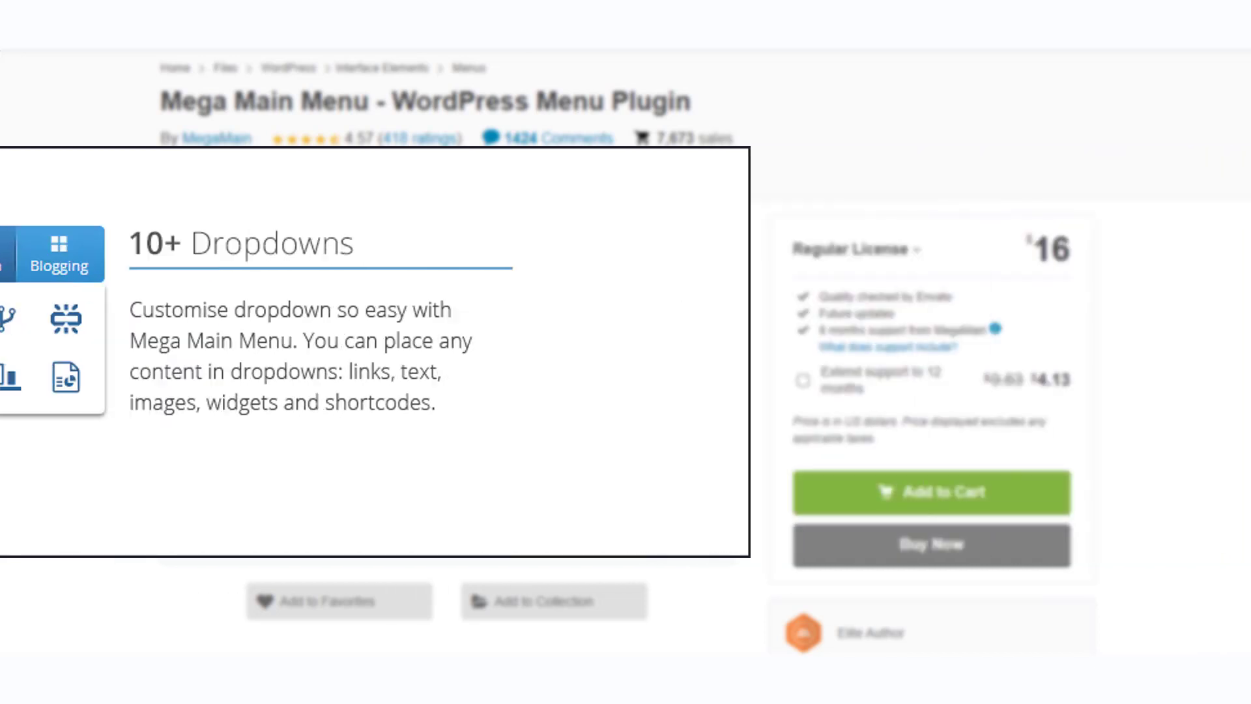
{"action": "scroll", "scroll_direction": "down", "scroll_amount": 3}
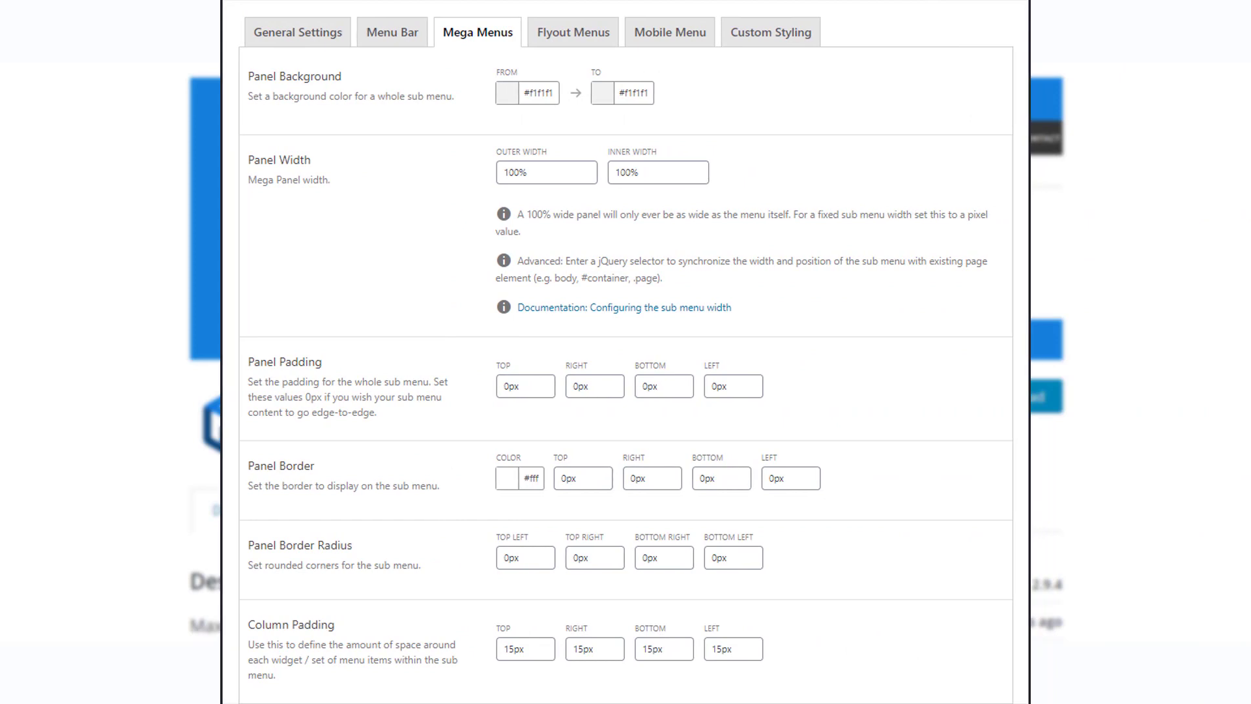
View the mega menu plugin's panel background, width, padding and border settings screenshot
{"action": "scroll", "scroll_direction": "down", "scroll_amount": 3}
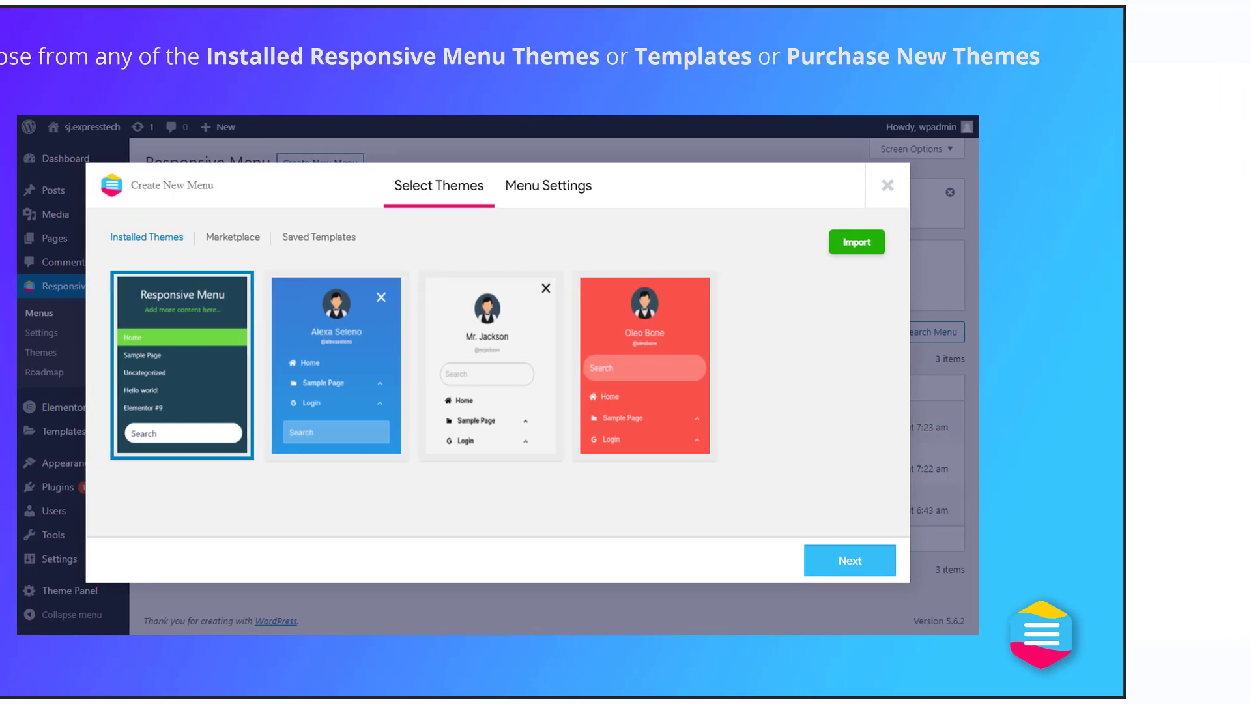
View the Responsive Menu plugin's theme picker with Alexa Seleno and Mr. Jackson themes
{"action": "left_click", "coordinate": [848, 559]}
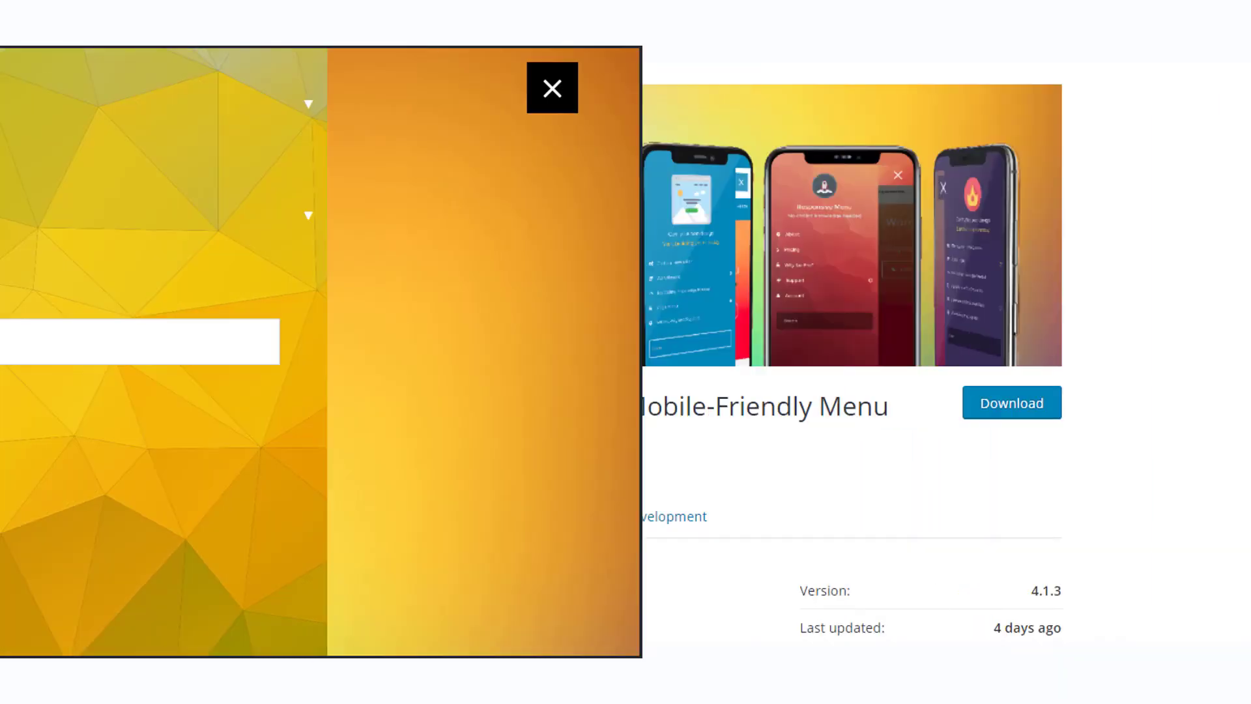
{"action": "left_click", "coordinate": [551, 87]}
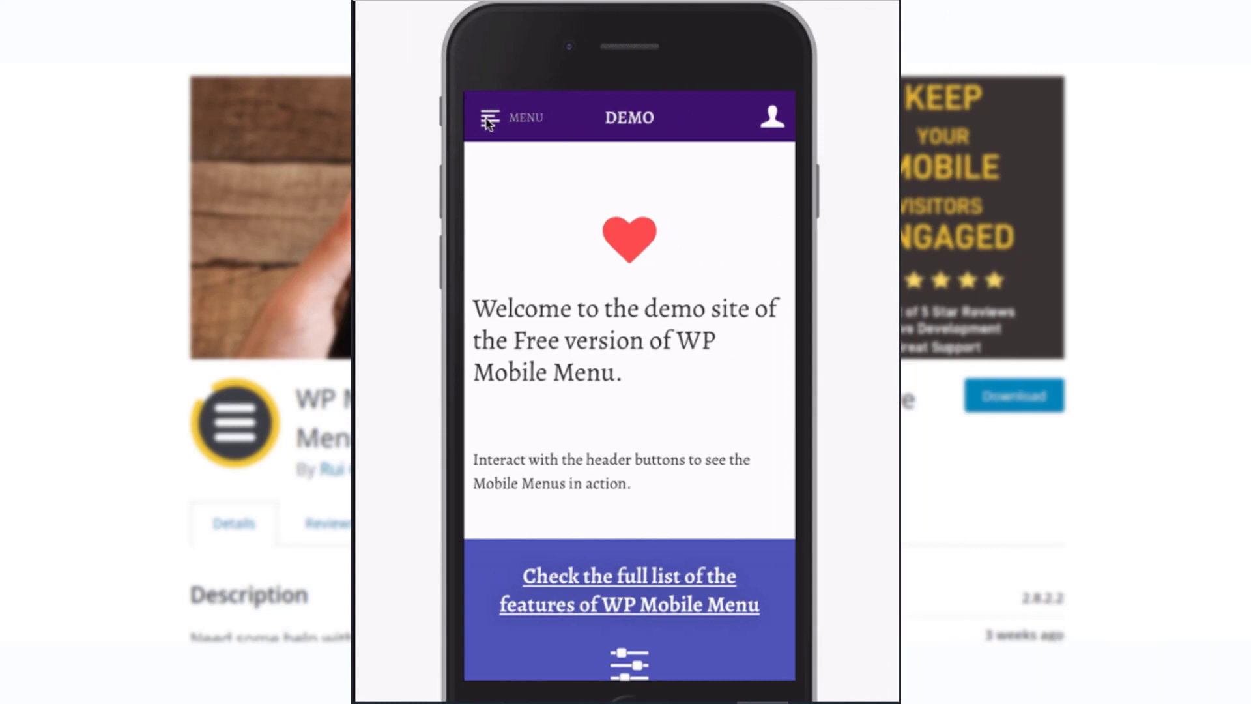
Show the WP Mobile Menu demo's slide-out menu with About Us, Services and Contact Us
{"action": "left_click", "coordinate": [490, 118]}
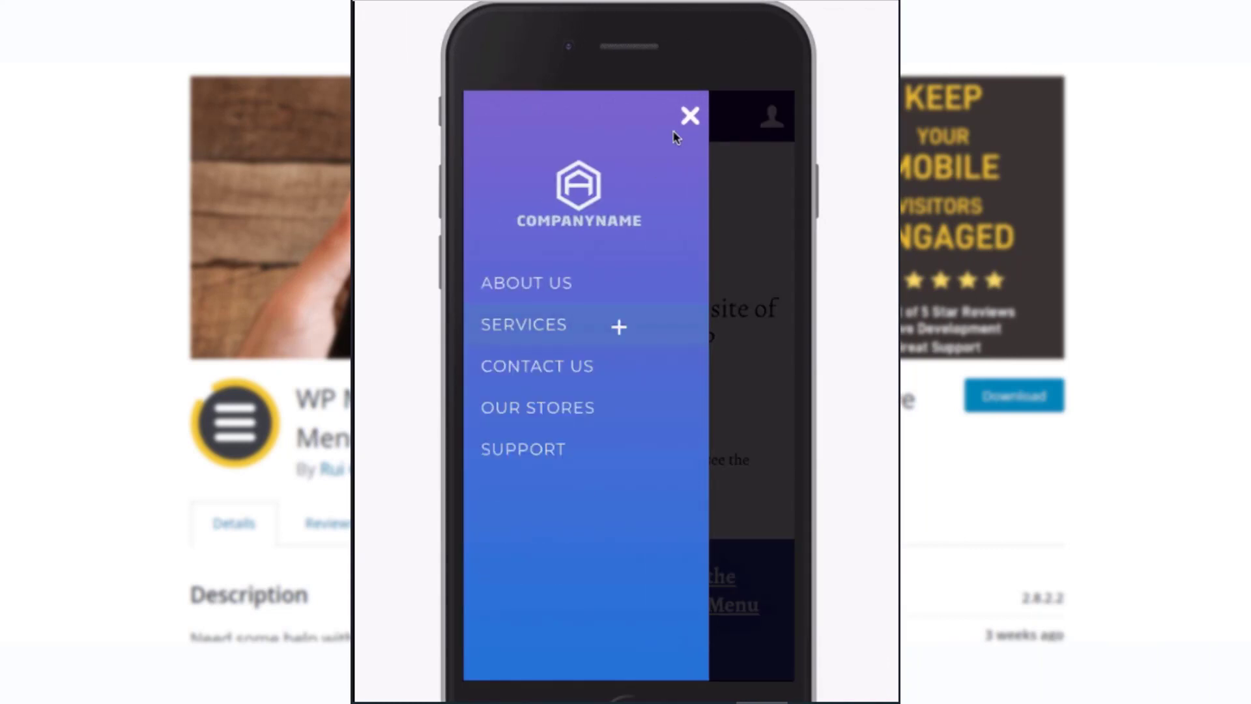
{"action": "left_click", "coordinate": [689, 114]}
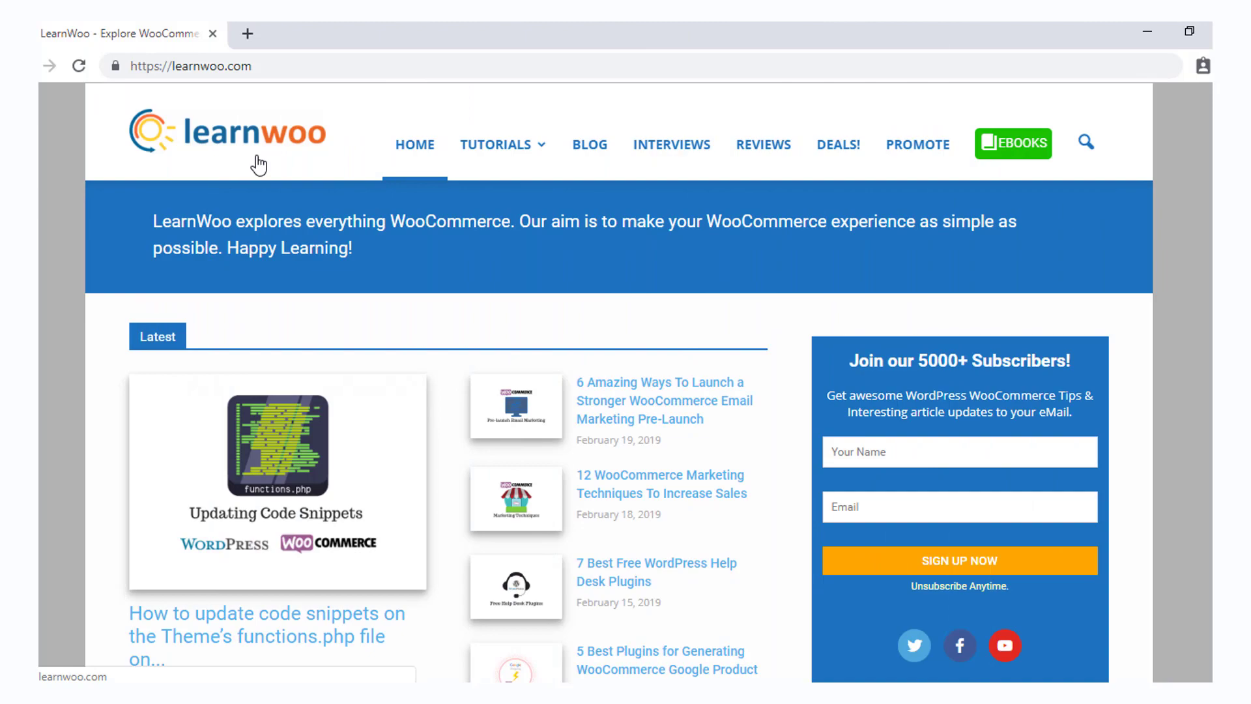
Browse the LearnWoo homepage's latest articles and subscriber sign-up form
{"action": "scroll", "scroll_direction": "down", "scroll_amount": 3}
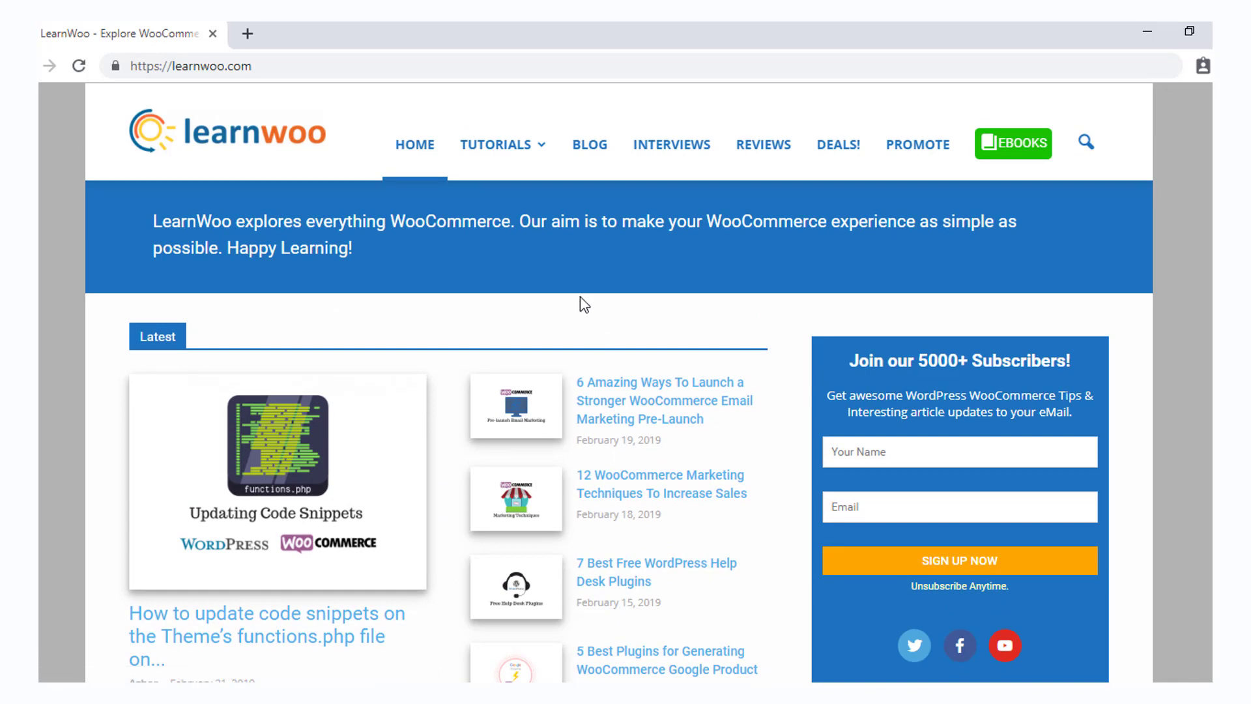
{"action": "mouse_move", "coordinate": [569, 270]}
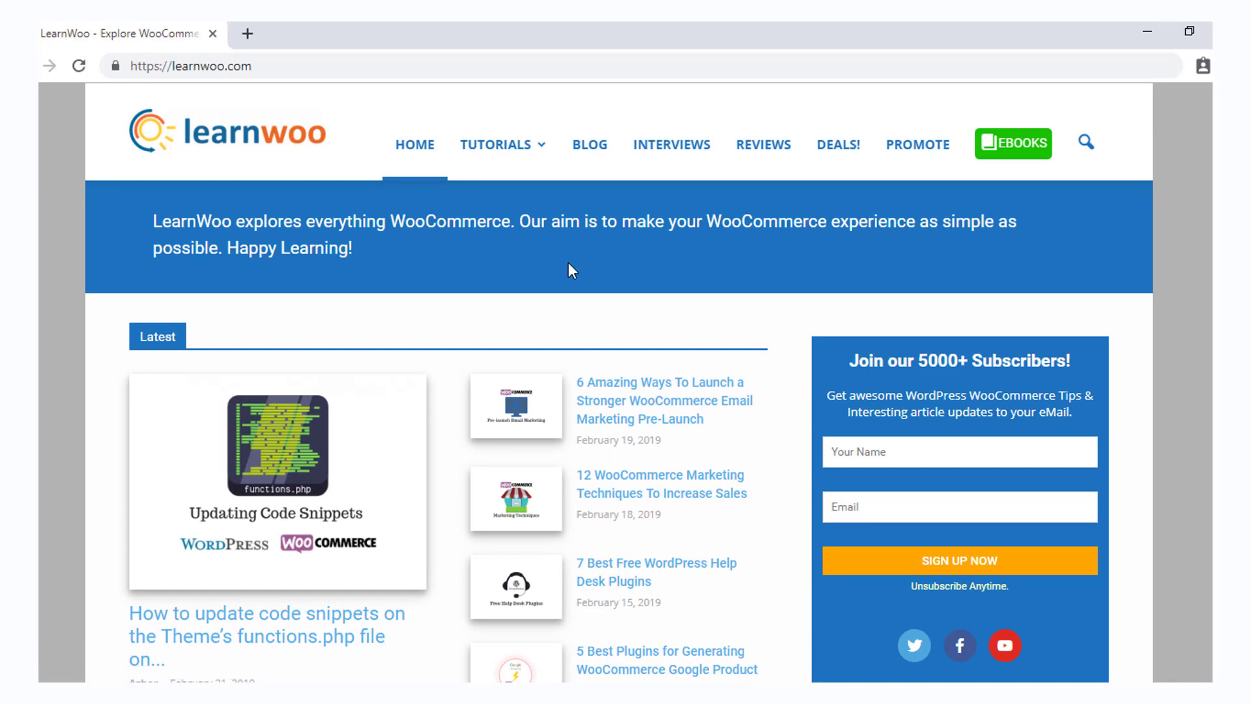